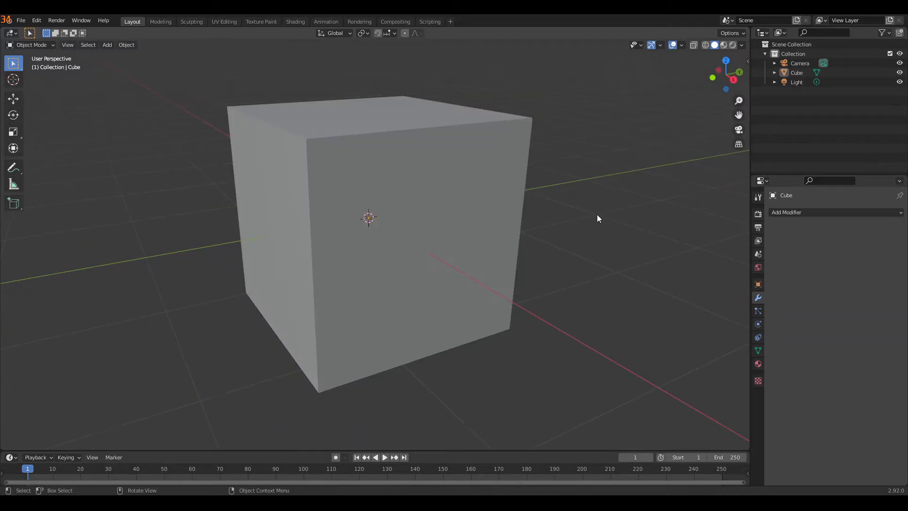
- Enter Edit Mode on the selected cube to expose its subdivided mesh vertices
key(Tab)
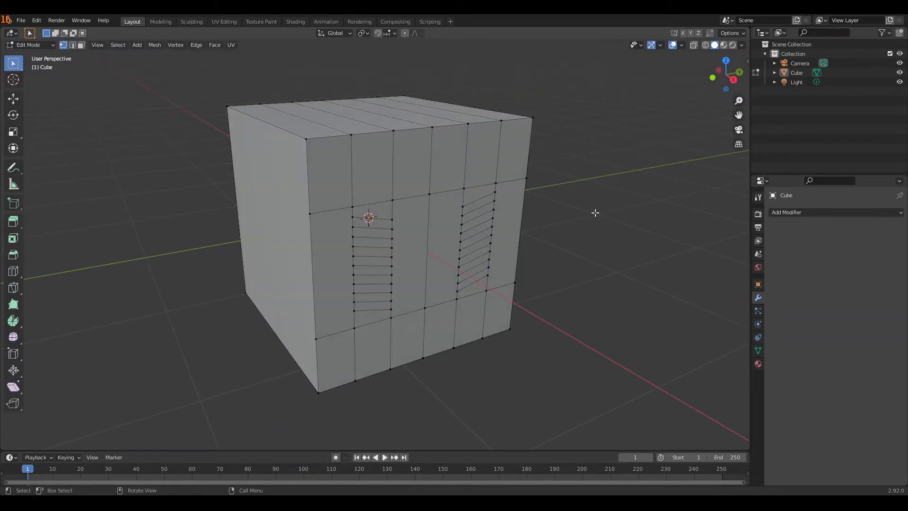
- Select a band of lower-front vertices, then switch the selection element to edges
click(371, 226)
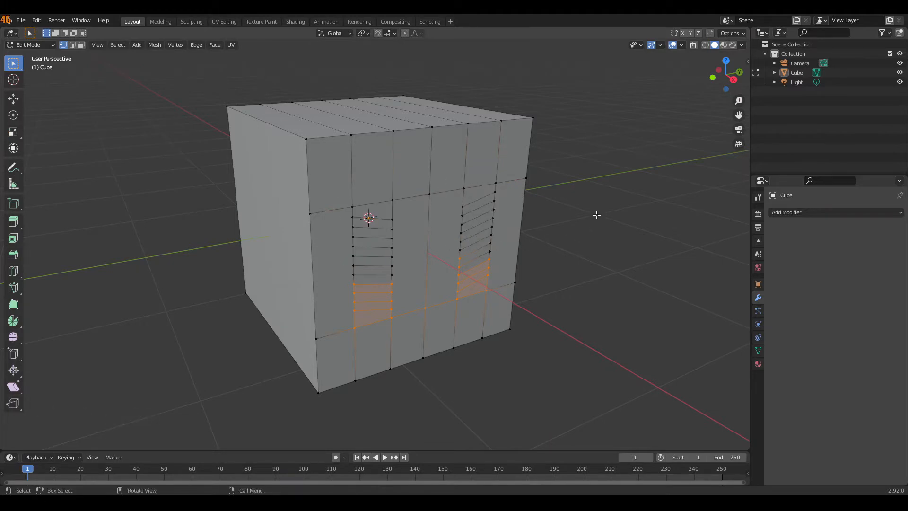
click(82, 45)
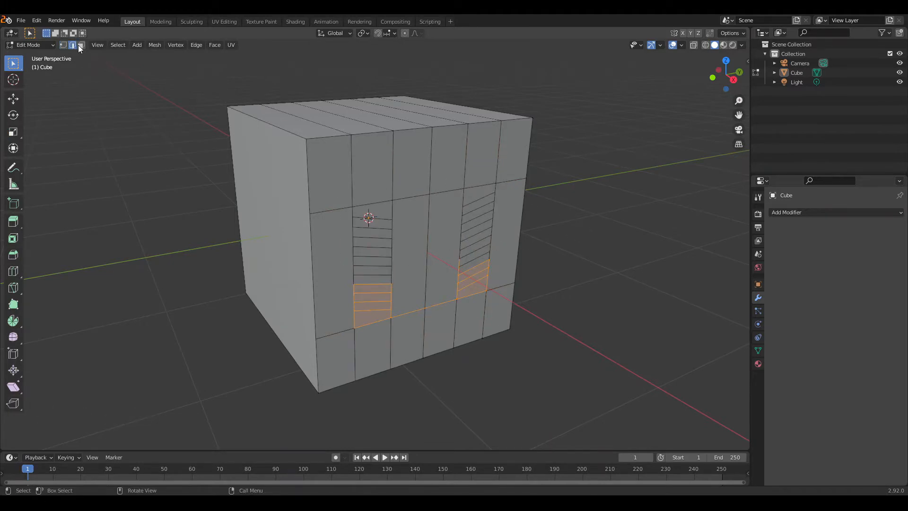
- Switch to face selection, invert it with Ctrl+I, and enable X-Ray see-through display
click(81, 45)
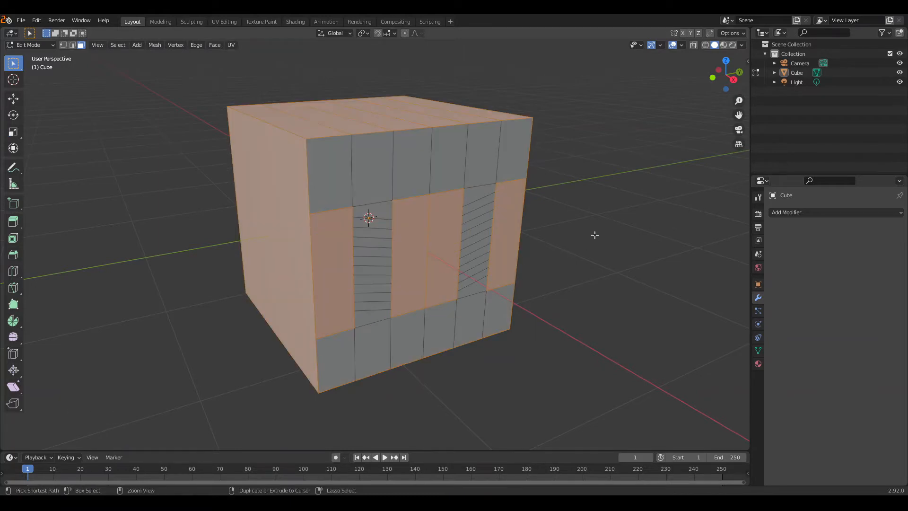
key(ctrl+i)
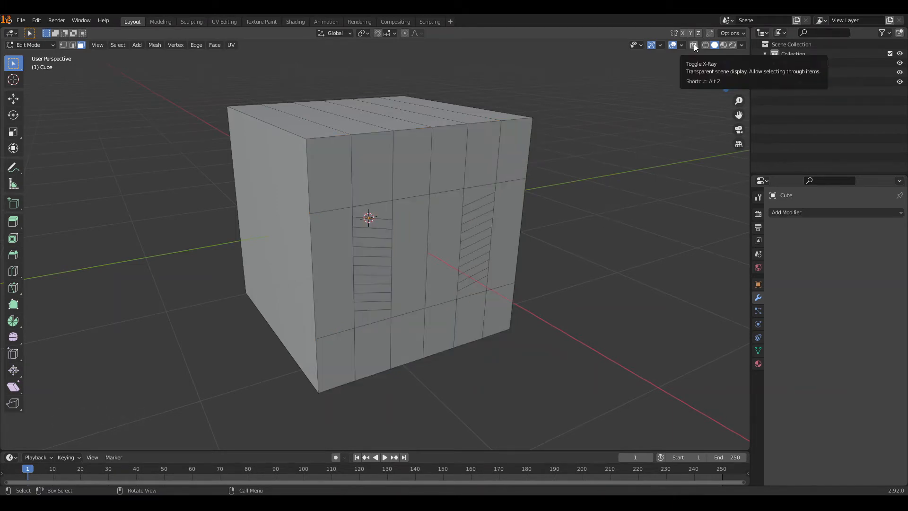
click(695, 44)
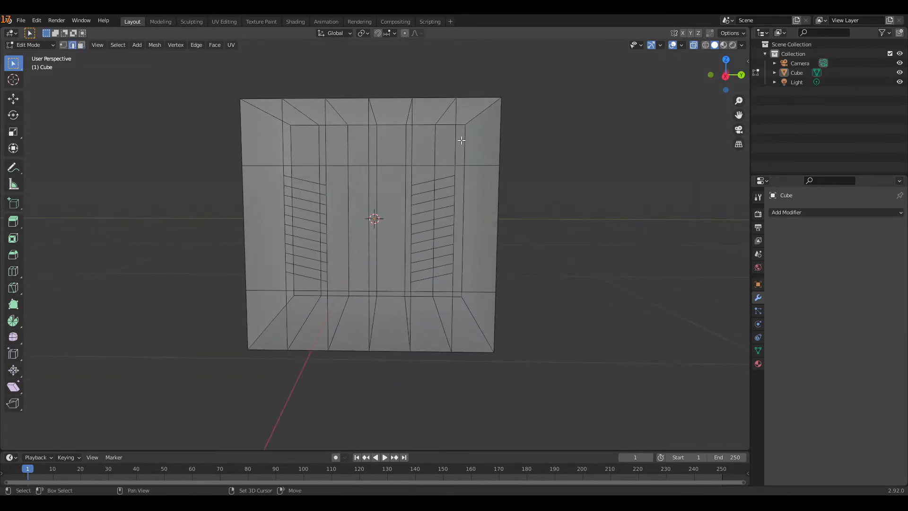